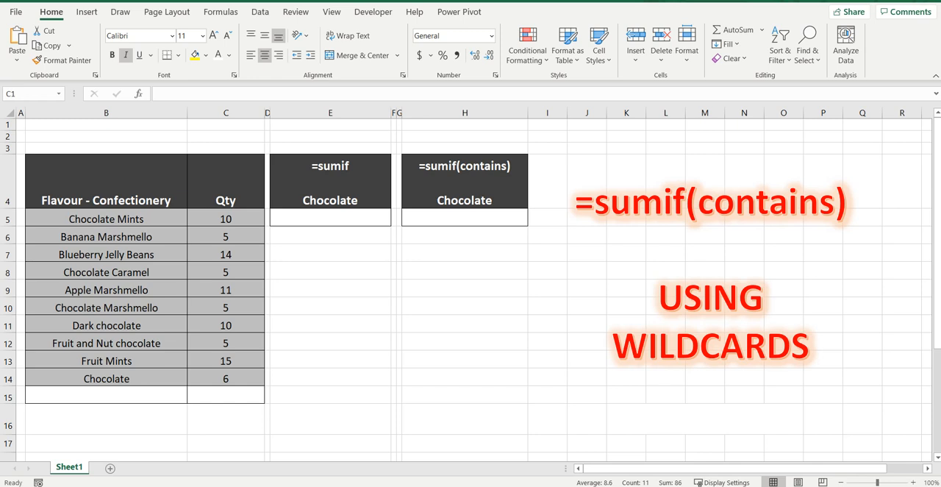
{"action": "mouse_move", "coordinate": [456, 177]}
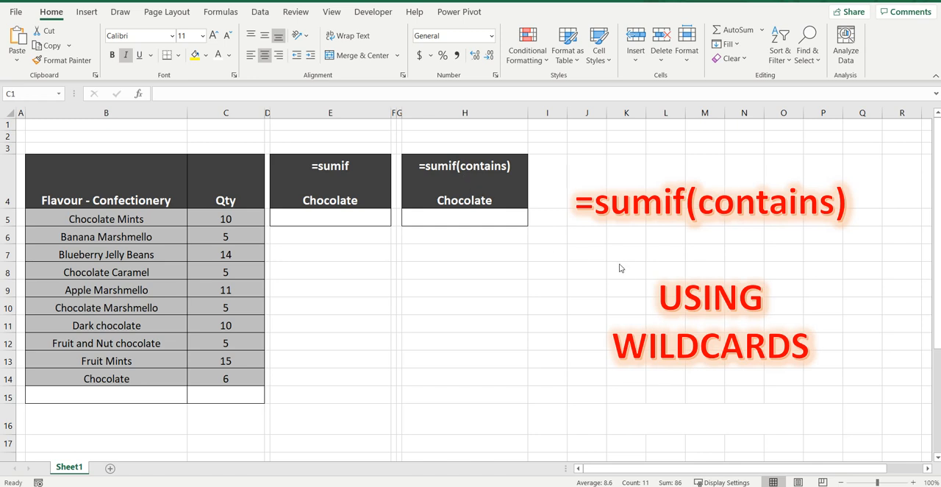
Step: Start =SUMIF in E5 with the flavour names B5:B14 as the range
{"action": "left_click", "coordinate": [225, 113]}
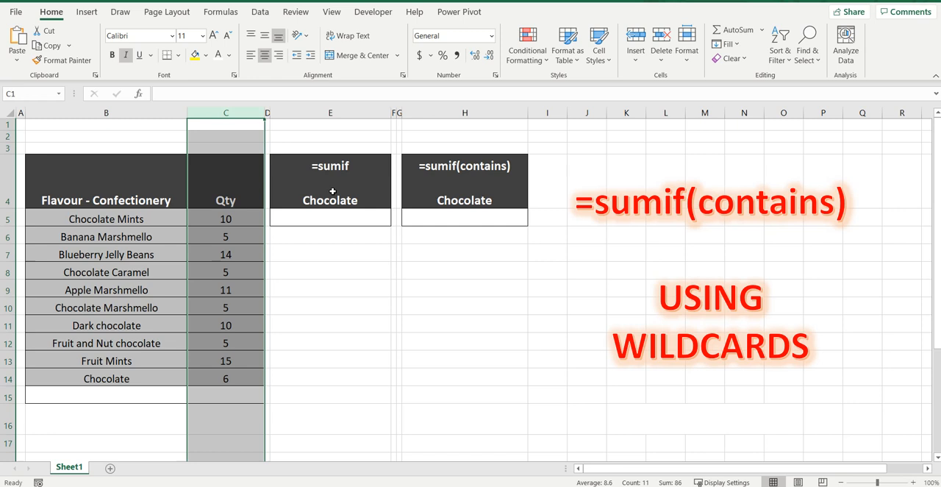
{"action": "left_click", "coordinate": [330, 218]}
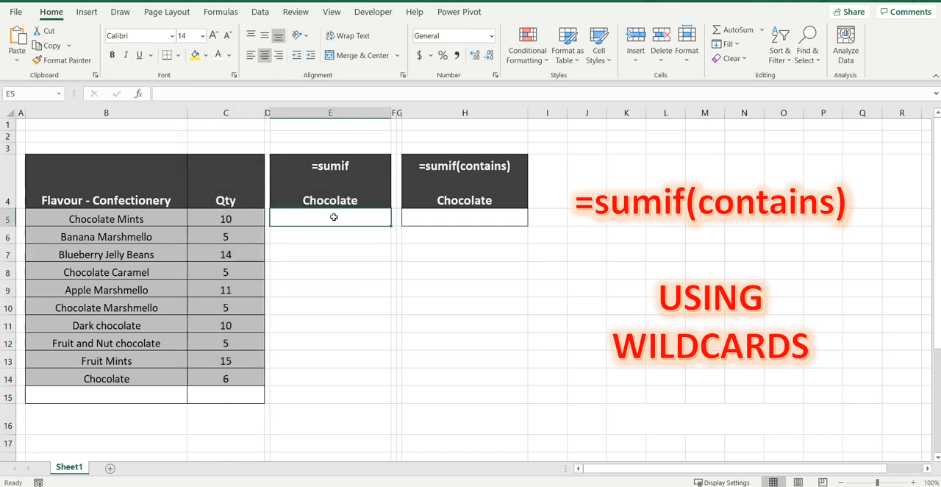
{"action": "type", "text": "="}
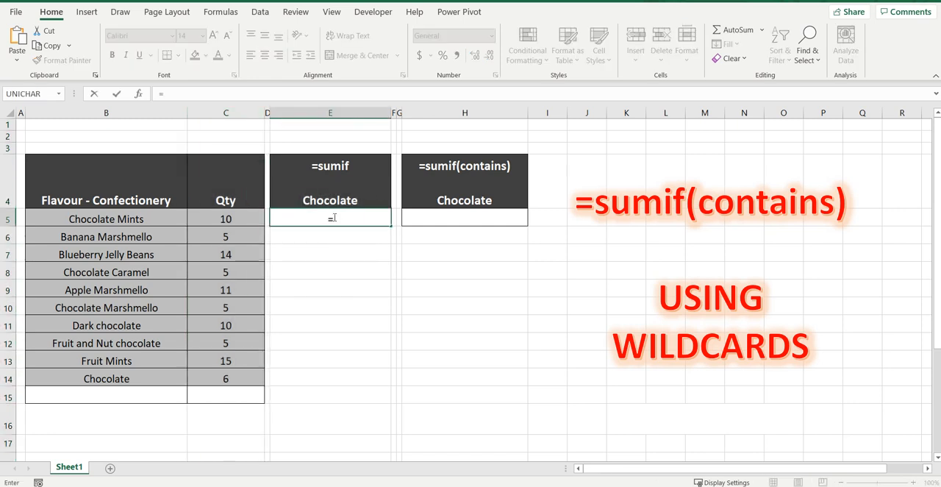
{"action": "type", "text": "=sumif"}
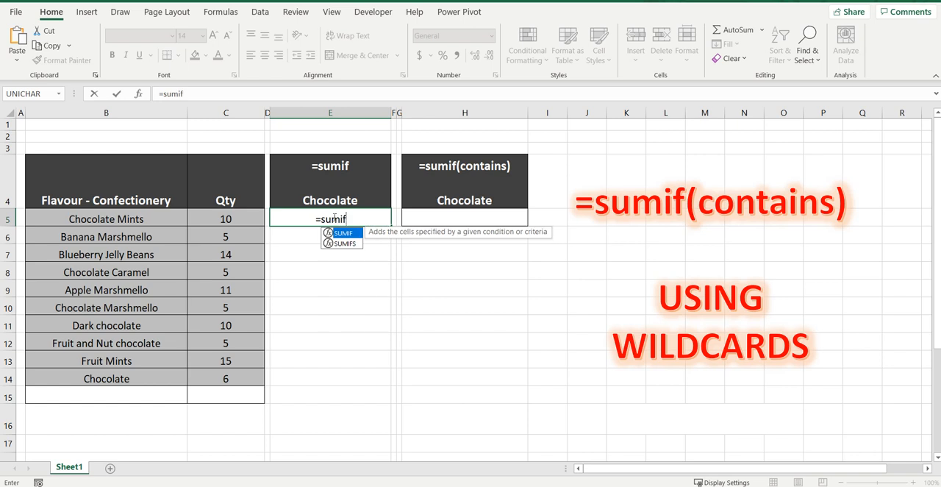
{"action": "type", "text": "("}
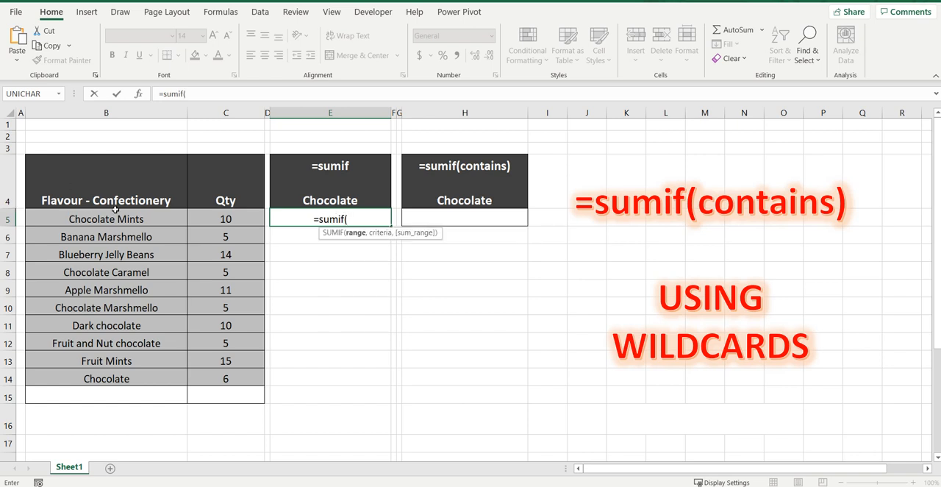
{"action": "left_click_drag", "start_coordinate": [105, 218], "coordinate": [105, 378]}
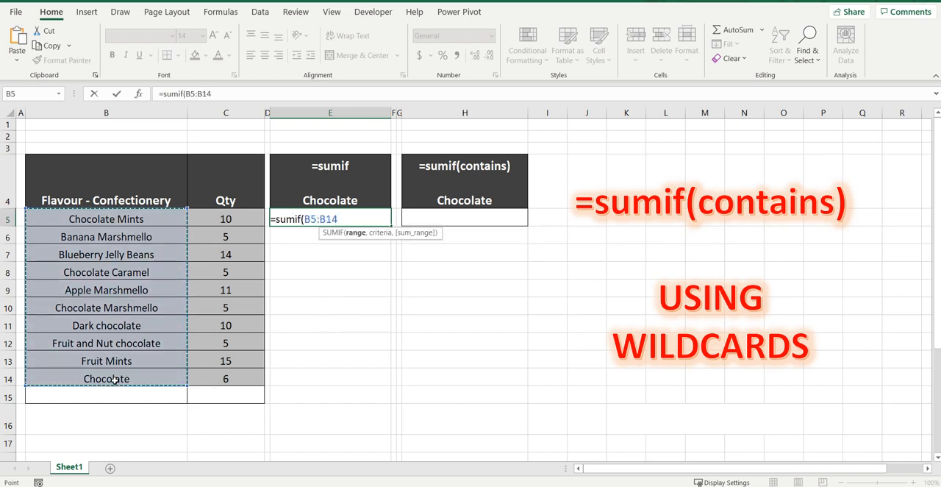
Step: Add the "Chocolate" criterion and Qty C5:C14 as the sum range
{"action": "type", "text": ","}
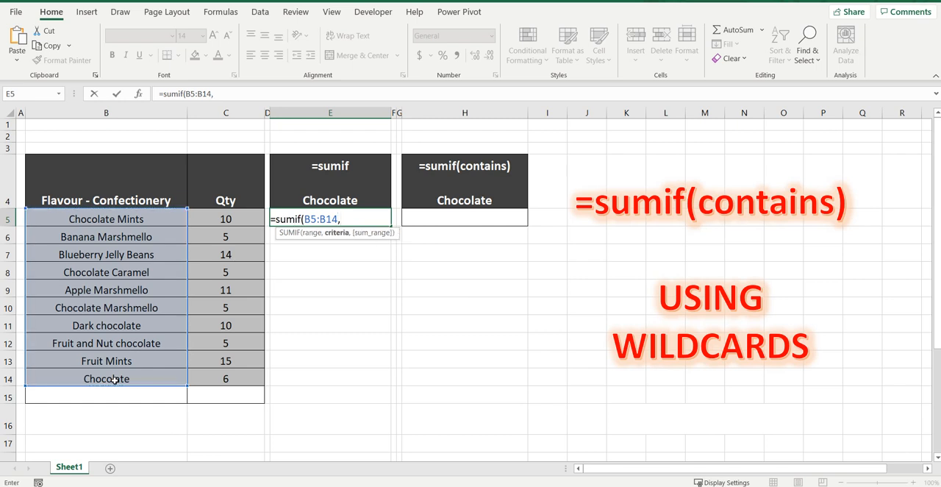
{"action": "type", "text": "\""}
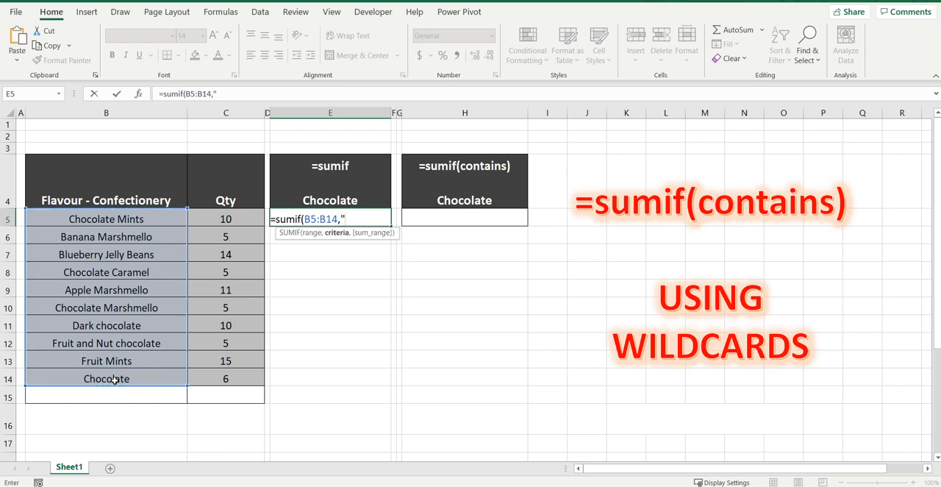
{"action": "type", "text": "Choc"}
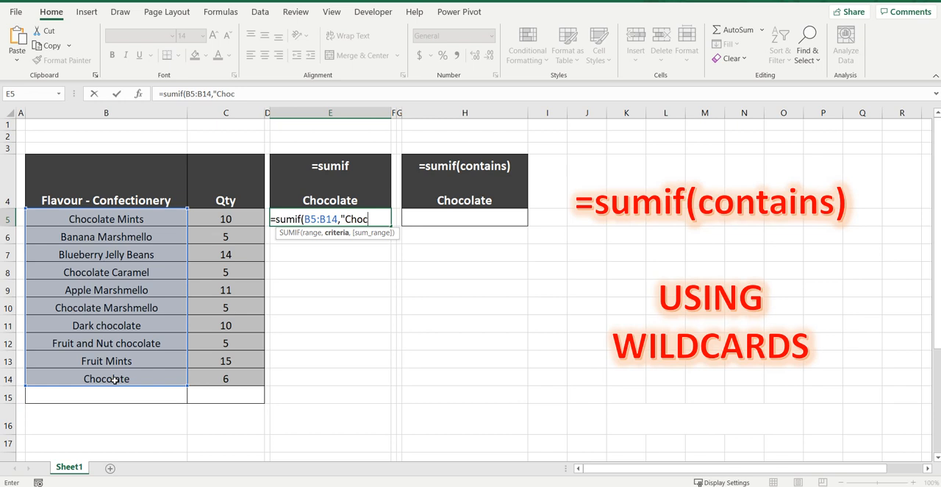
{"action": "type", "text": "a"}
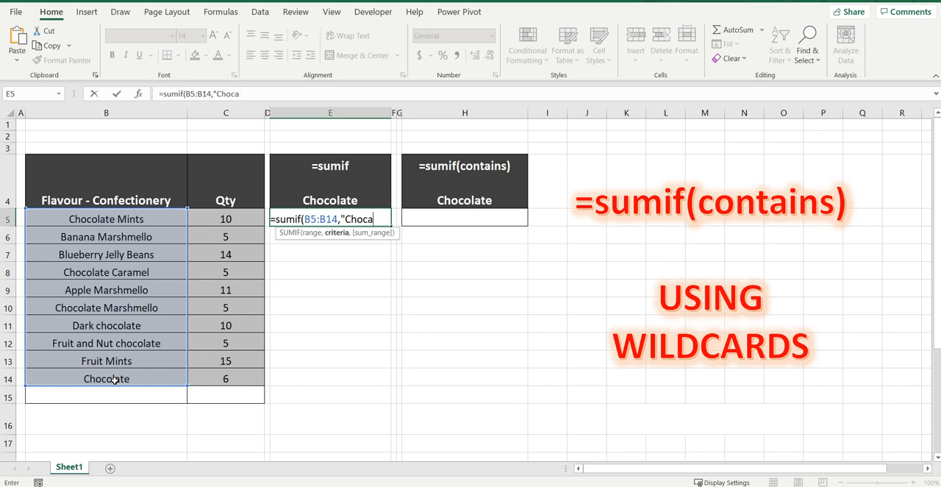
{"action": "type", "text": "late"}
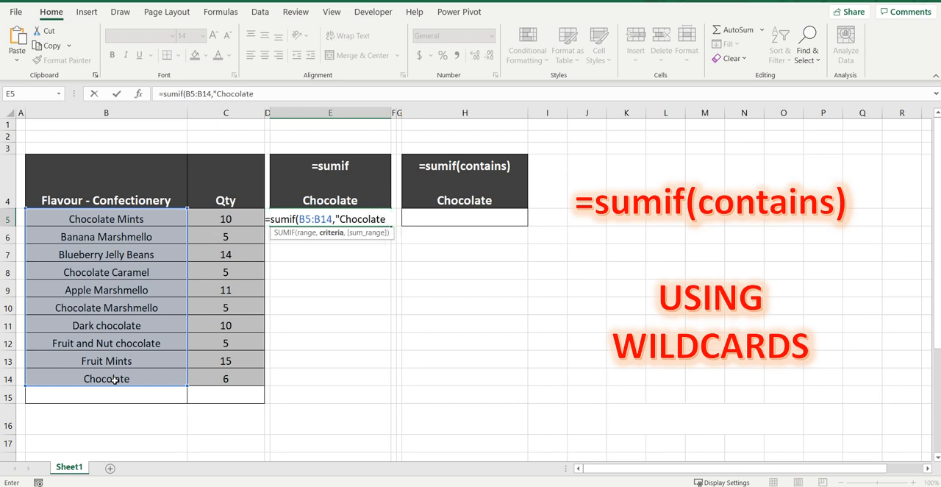
{"action": "type", "text": "\","}
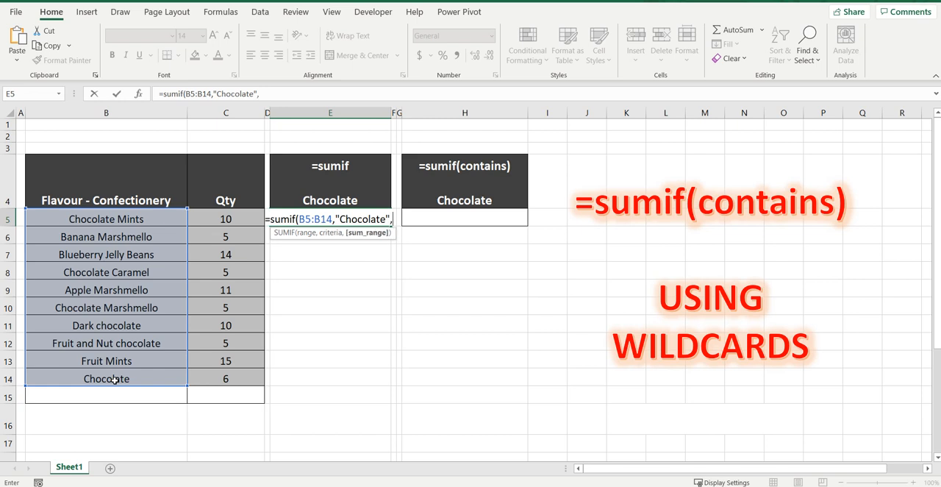
{"action": "type", "text": "C"}
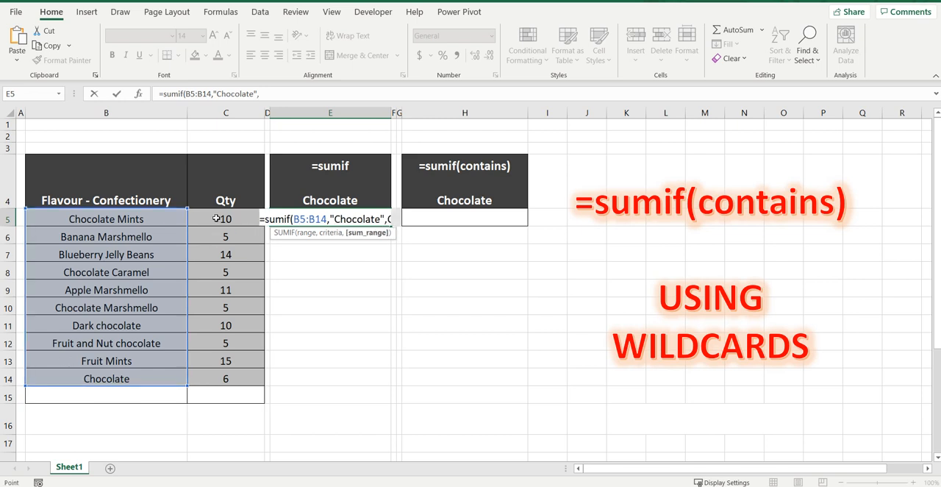
{"action": "left_click_drag", "start_coordinate": [226, 218], "coordinate": [226, 378]}
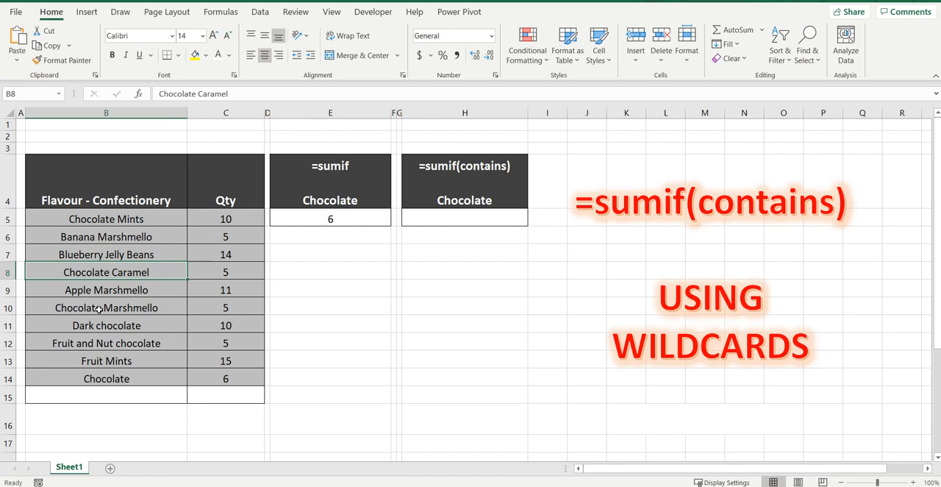
{"action": "left_click", "coordinate": [106, 342]}
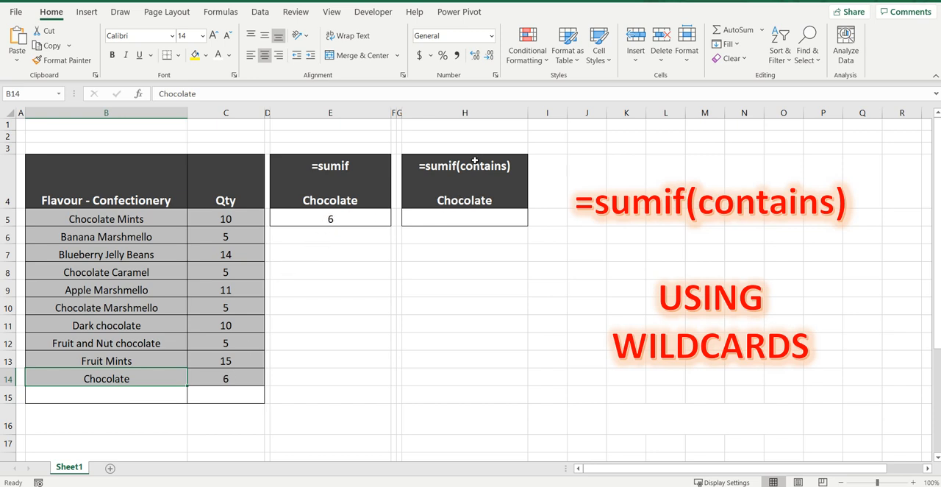
{"action": "mouse_move", "coordinate": [446, 199]}
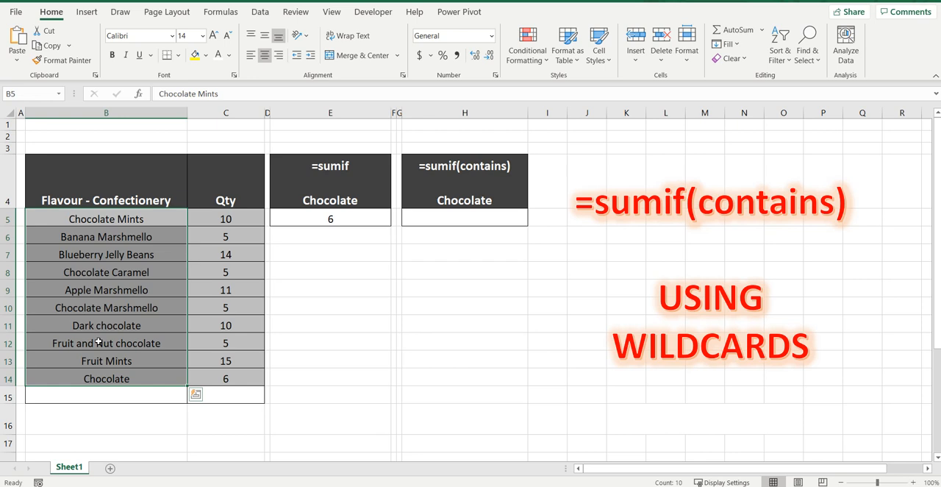
{"action": "mouse_move", "coordinate": [103, 325]}
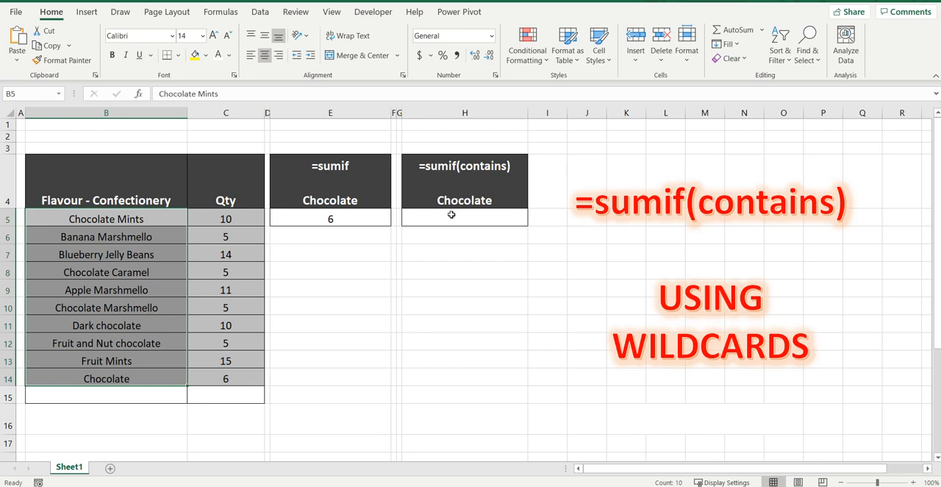
{"action": "left_click", "coordinate": [464, 216]}
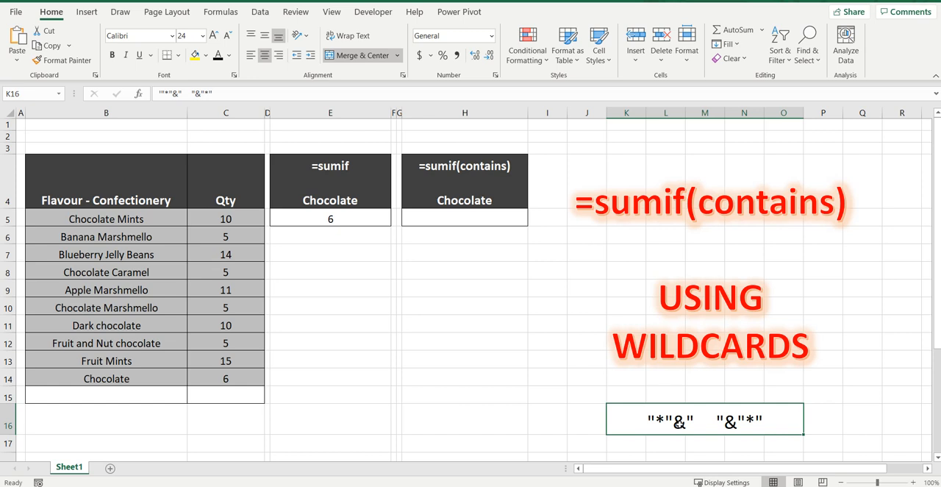
{"action": "mouse_move", "coordinate": [699, 424]}
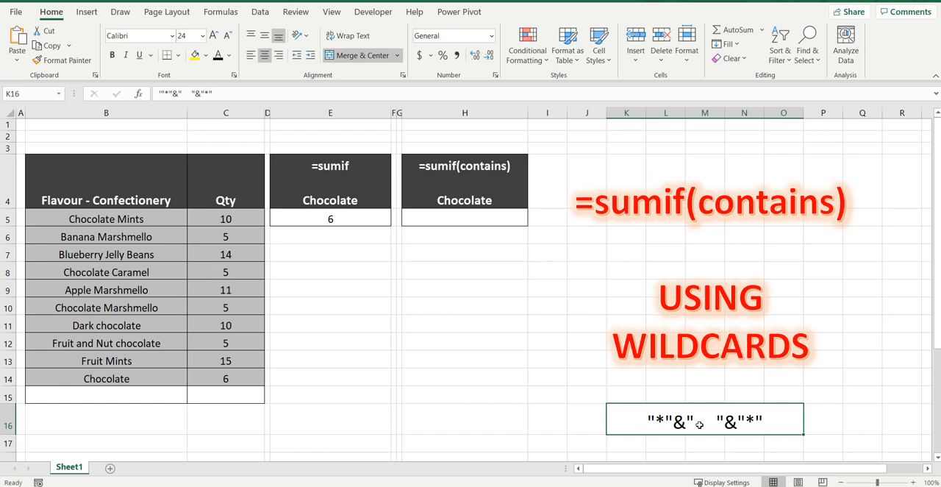
{"action": "mouse_move", "coordinate": [703, 425]}
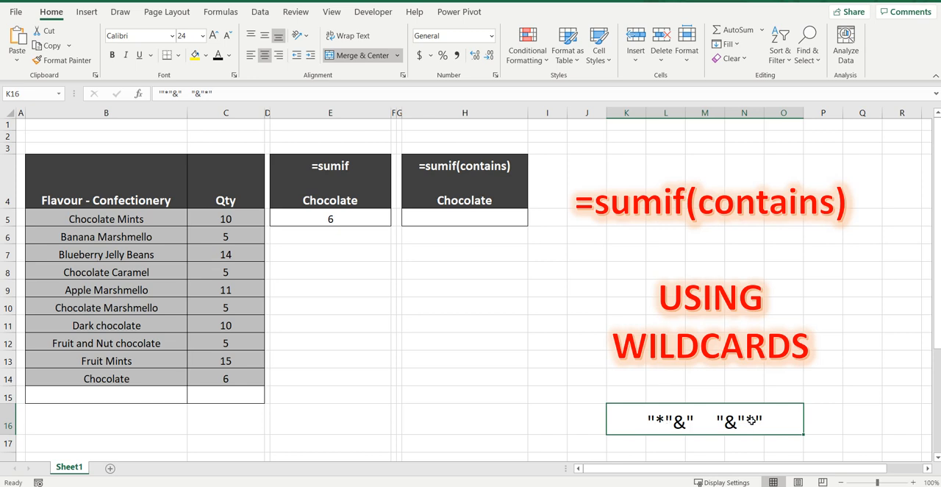
Step: Select cell H5 under the sumif(contains) Chocolate heading
{"action": "left_click", "coordinate": [464, 218]}
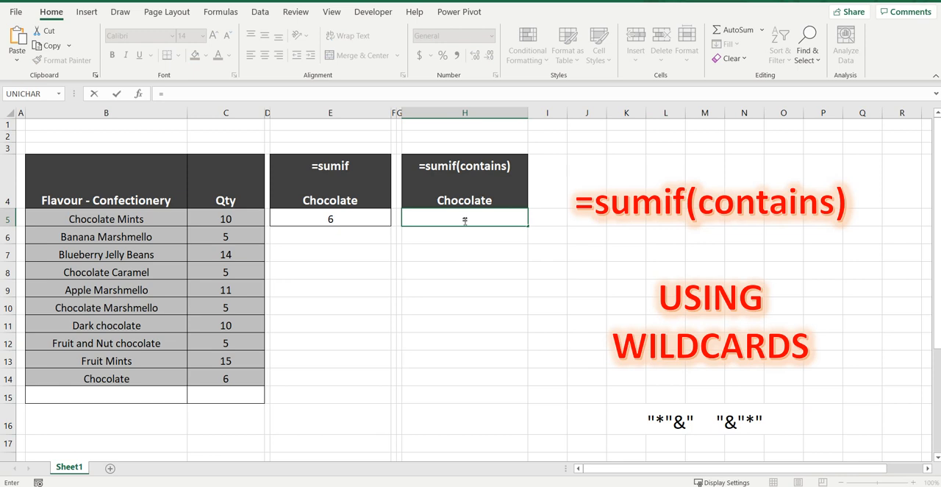
Step: Enter =SUMIF(B5:B14,"*"&"Chocolate"&"*",C5:C14) in H5, returning 41
{"action": "type", "text": "=sumif(B5:B14"}
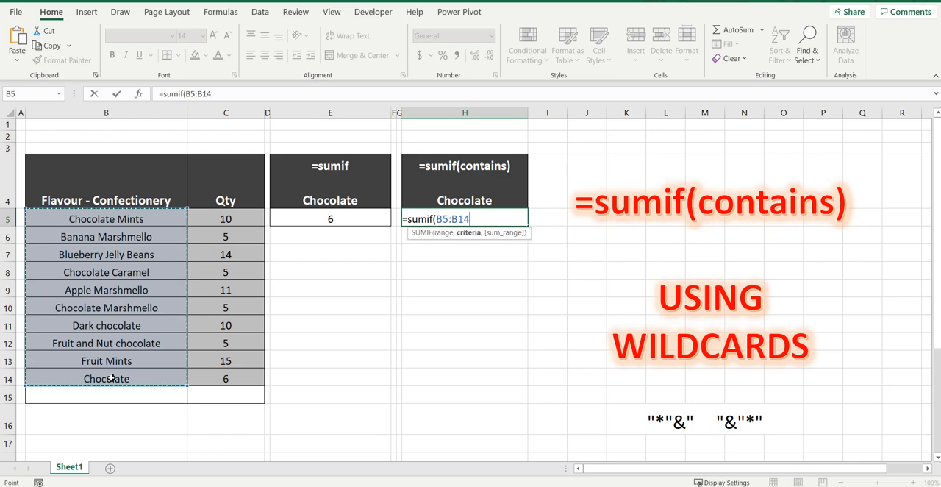
{"action": "type", "text": ","}
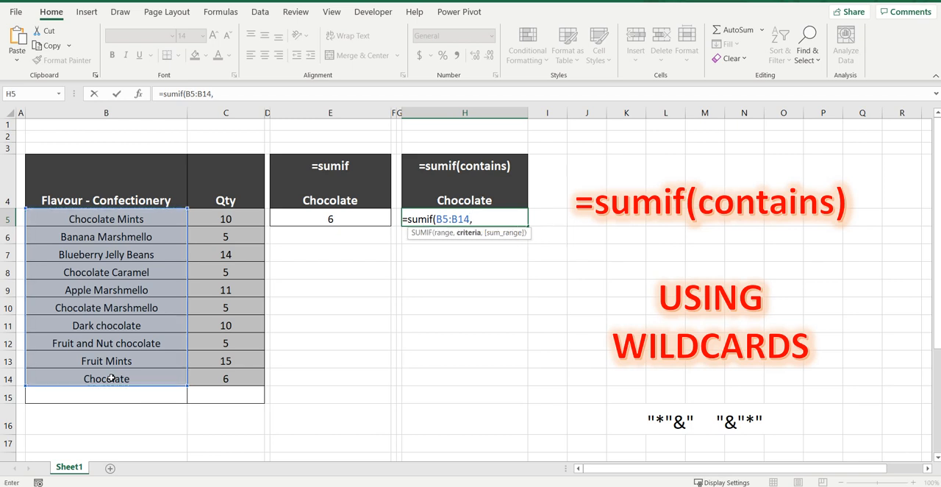
{"action": "type", "text": "\""}
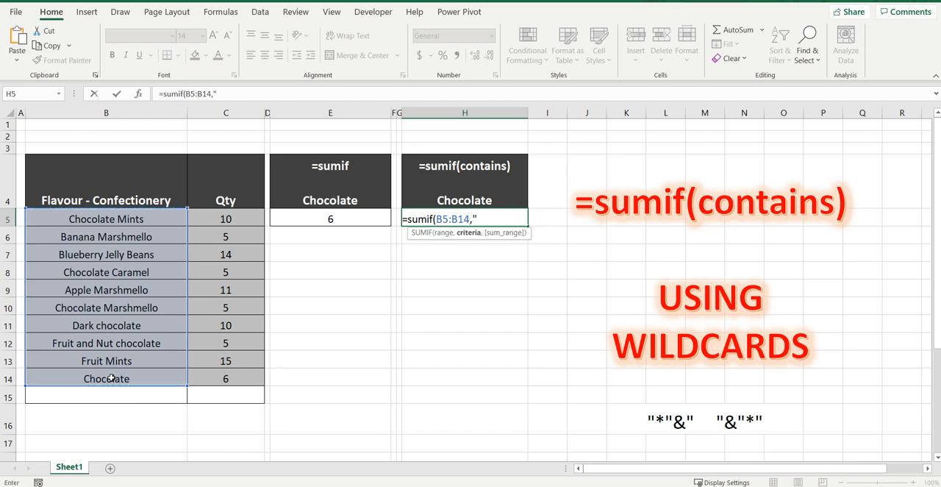
{"action": "type", "text": "*"}
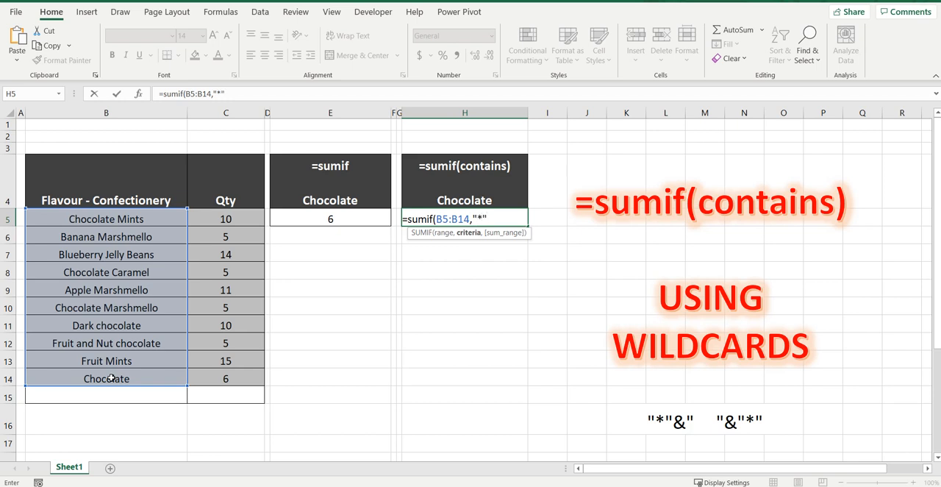
{"action": "type", "text": "&"}
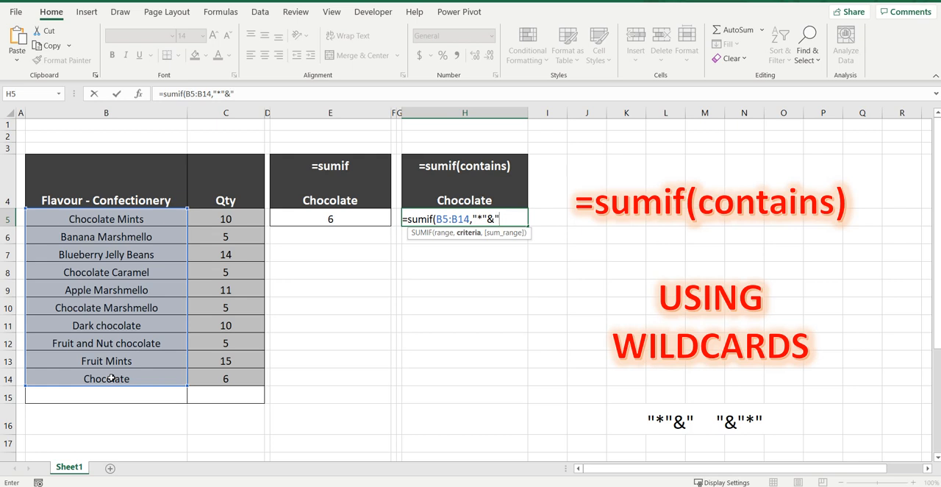
{"action": "type", "text": "Chocolate"}
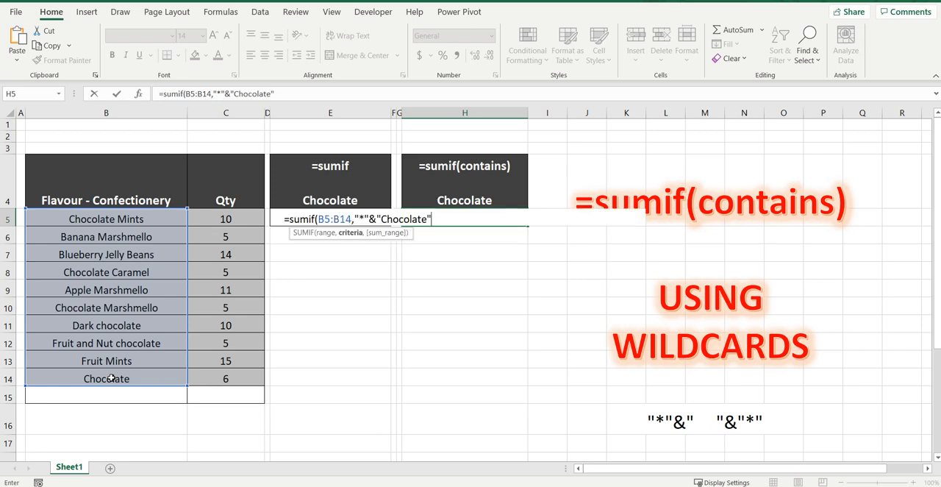
{"action": "type", "text": "&"}
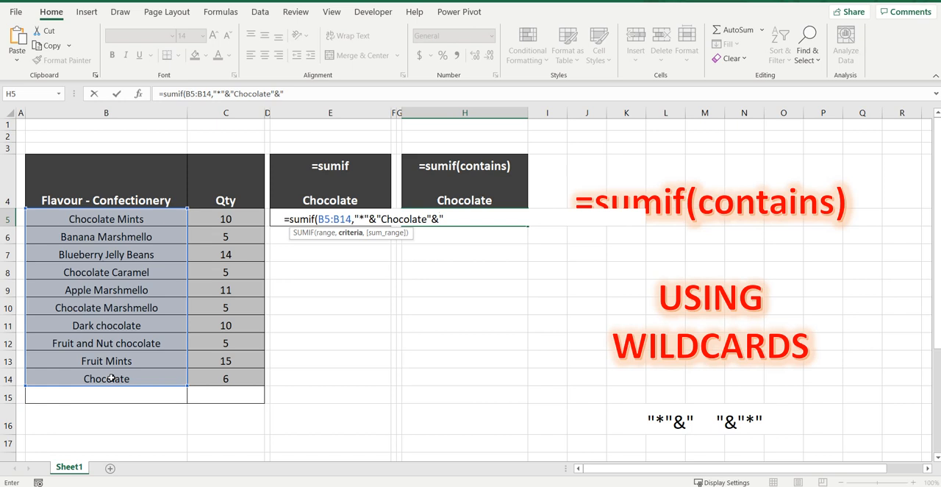
{"action": "type", "text": "\"*\""}
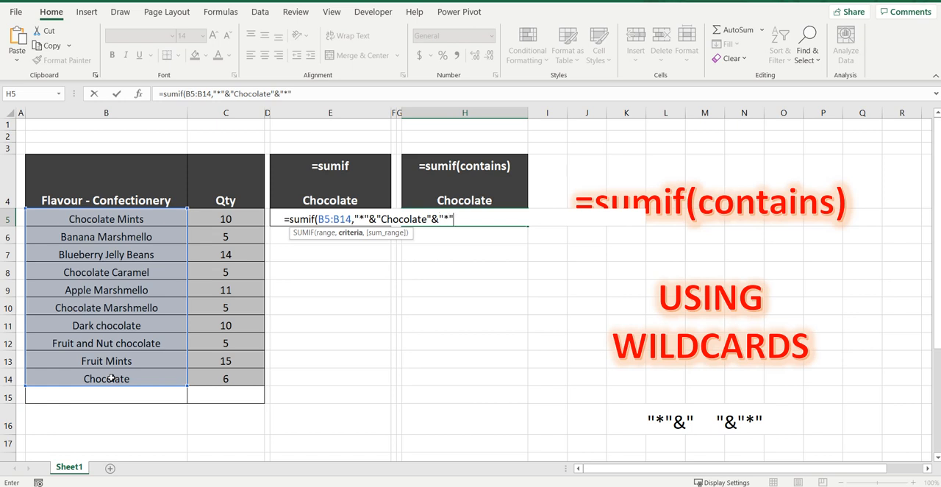
{"action": "type", "text": ","}
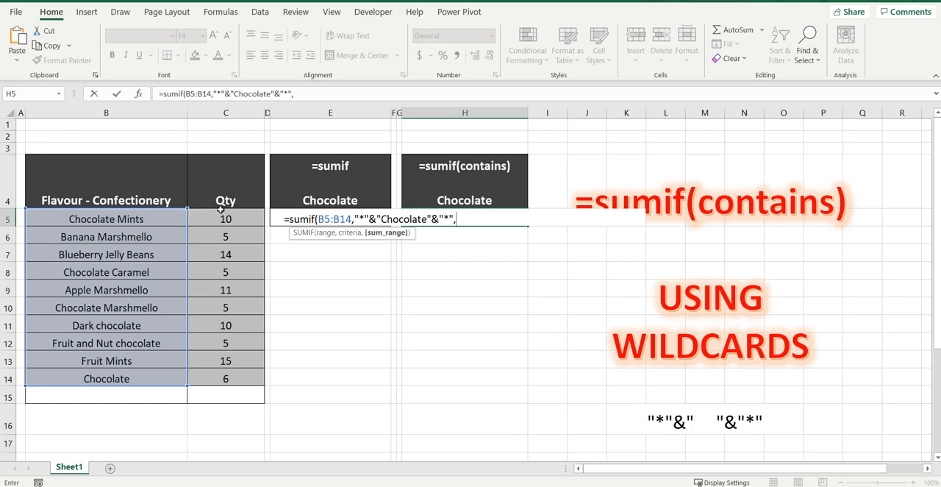
{"action": "left_click_drag", "start_coordinate": [226, 217], "coordinate": [226, 378]}
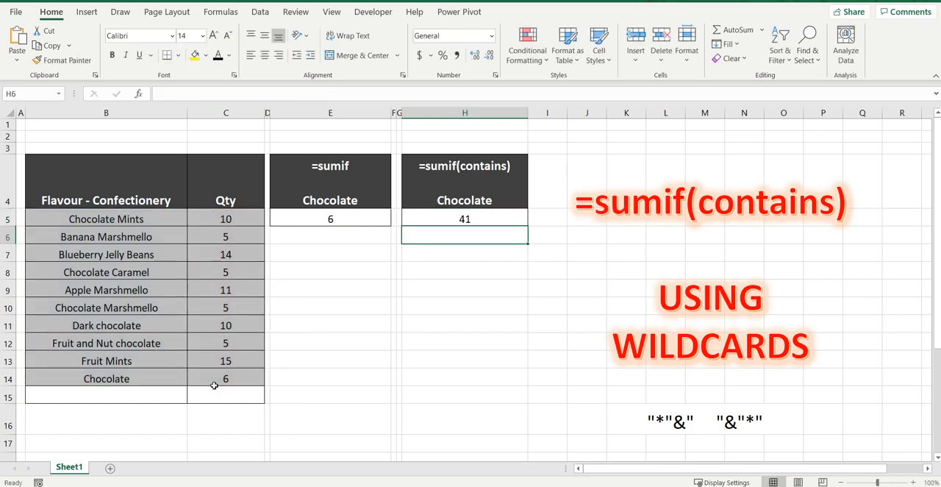
Step: Select the chocolate flavours' Qty cells to confirm the status-bar sum of 41
{"action": "left_click", "coordinate": [465, 219]}
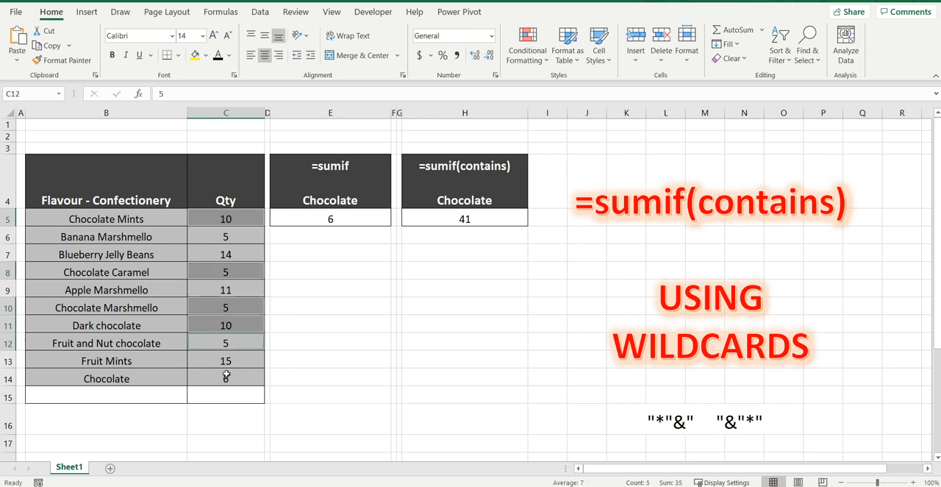
{"action": "left_click", "coordinate": [226, 377]}
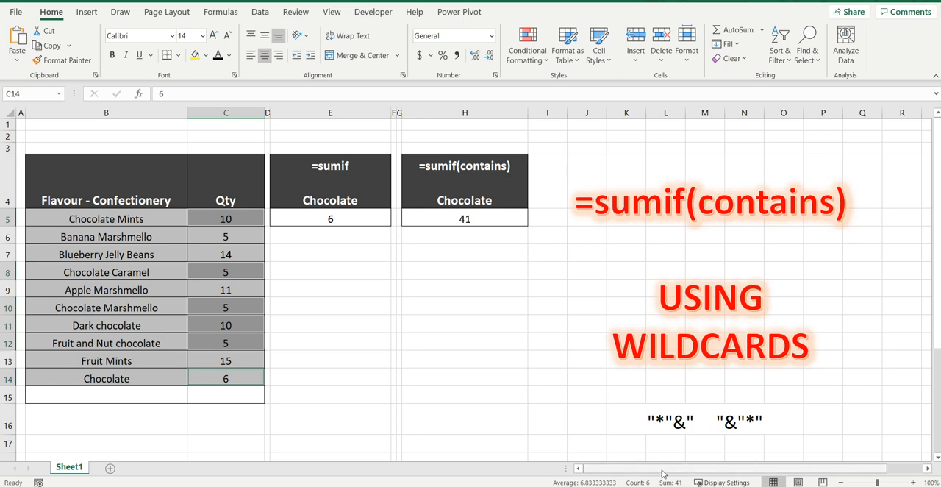
{"action": "mouse_move", "coordinate": [688, 476]}
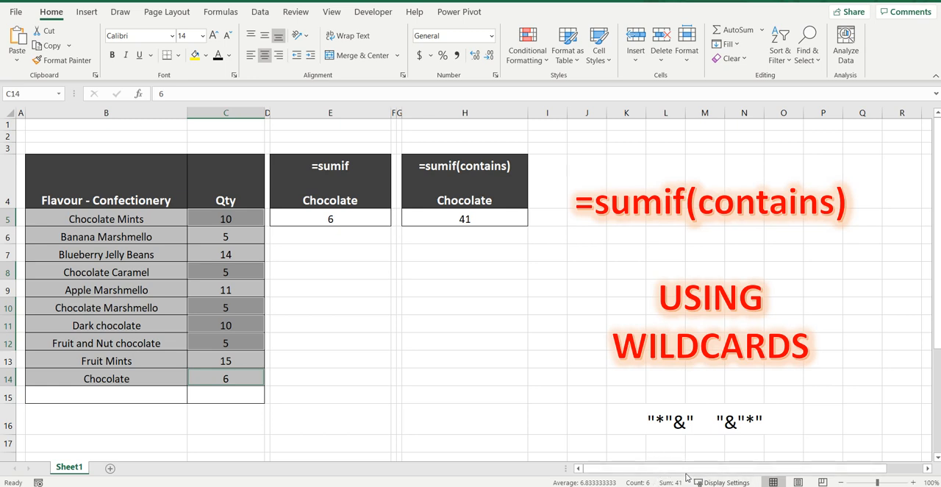
{"action": "mouse_move", "coordinate": [340, 311]}
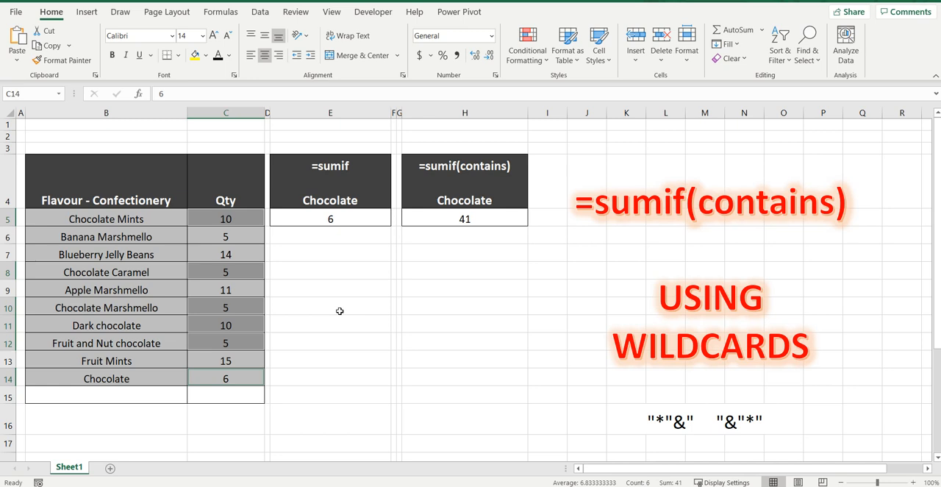